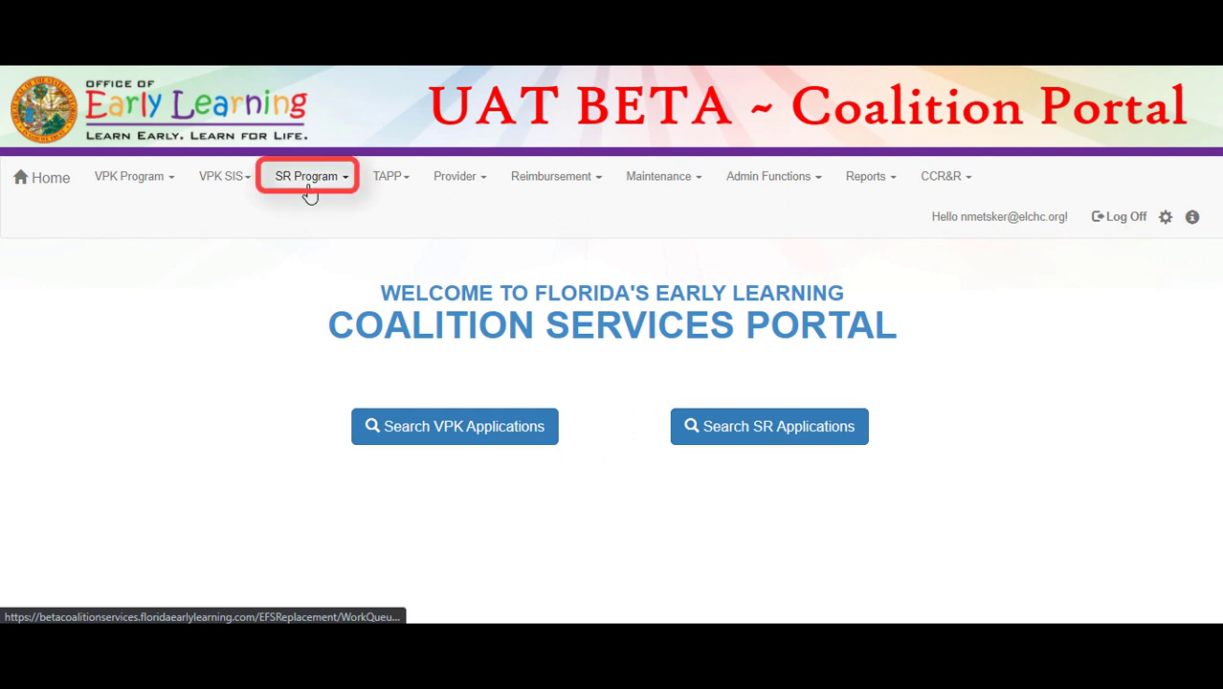
# Navigate from SR Program to the Preschool Developmental Screening Coalition Review Queue
pyautogui.click(306, 176)
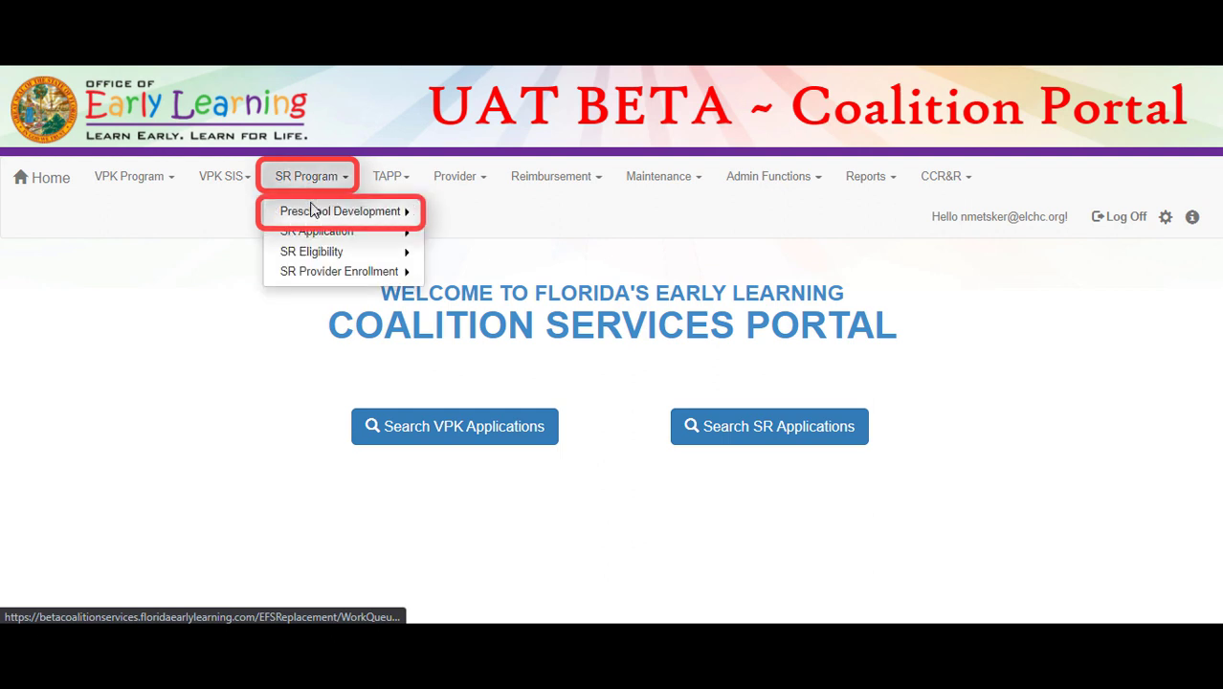
pyautogui.moveTo(341, 210)
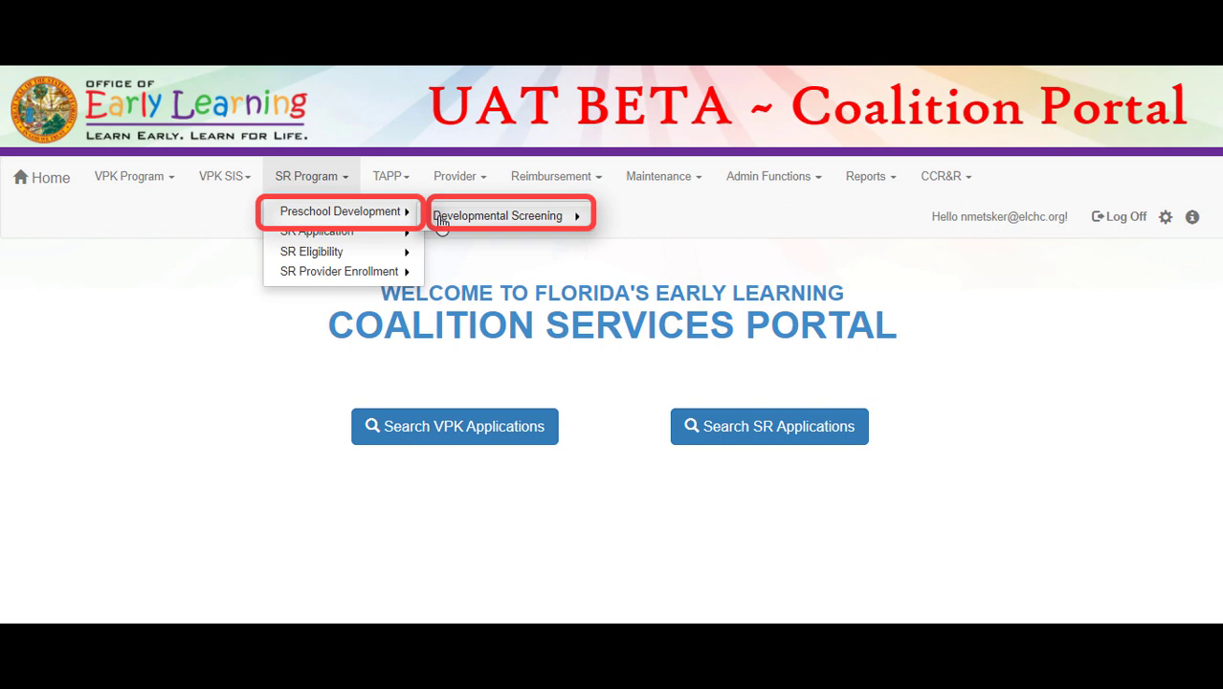
pyautogui.moveTo(497, 214)
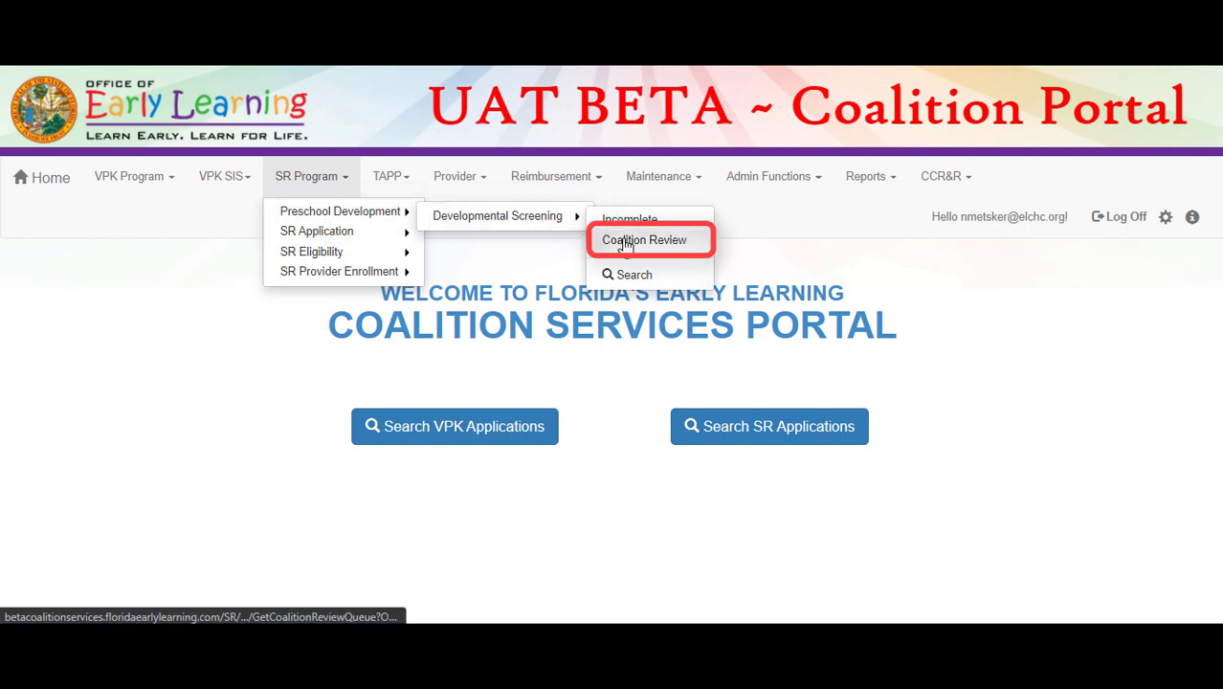
pyautogui.click(645, 240)
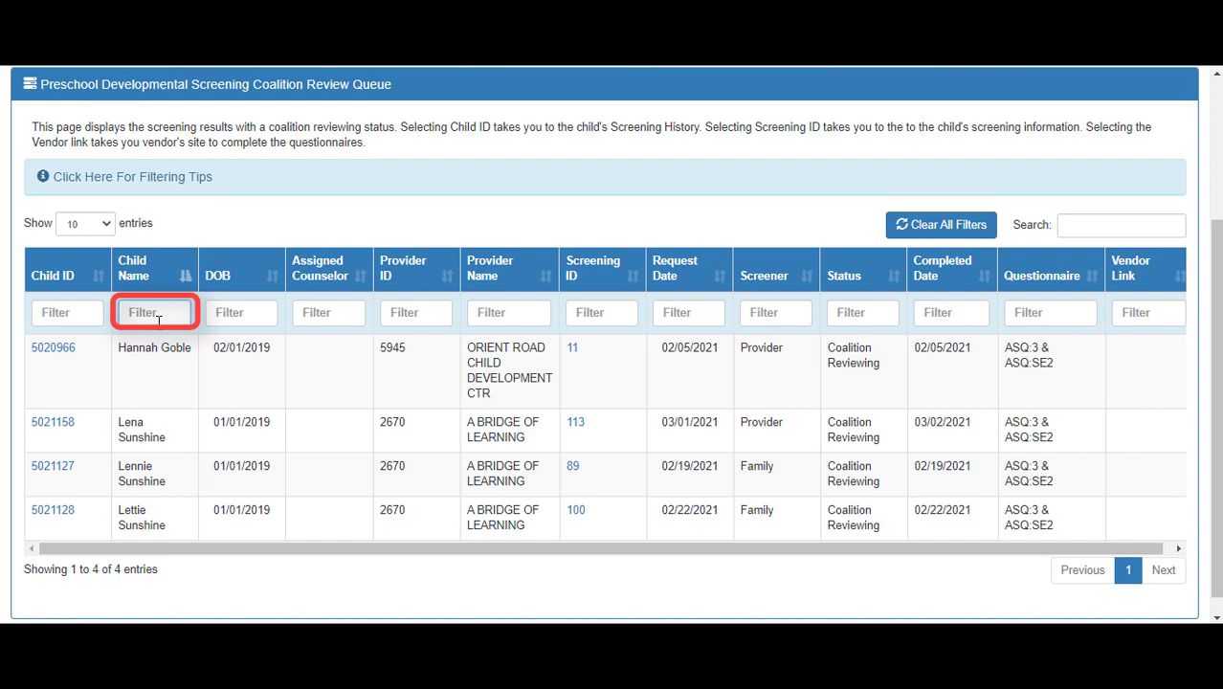
# Sort the queue by Screening ID descending and open screening 113's result page
pyautogui.write('sun')
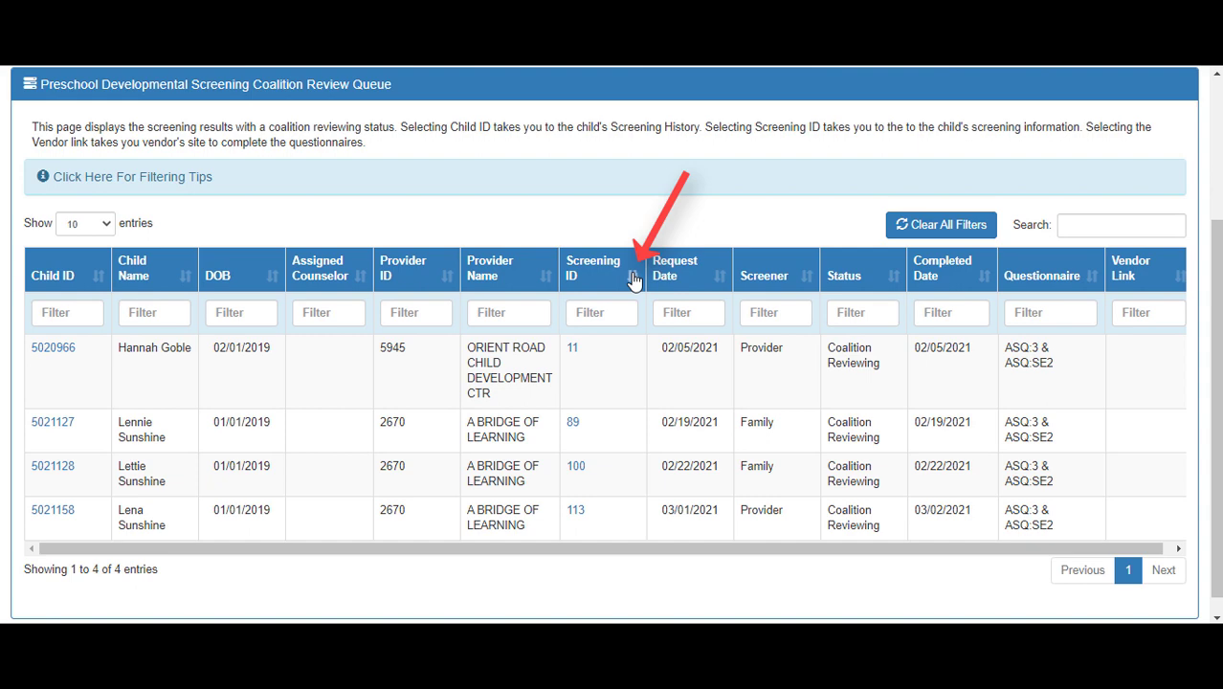
pyautogui.click(630, 276)
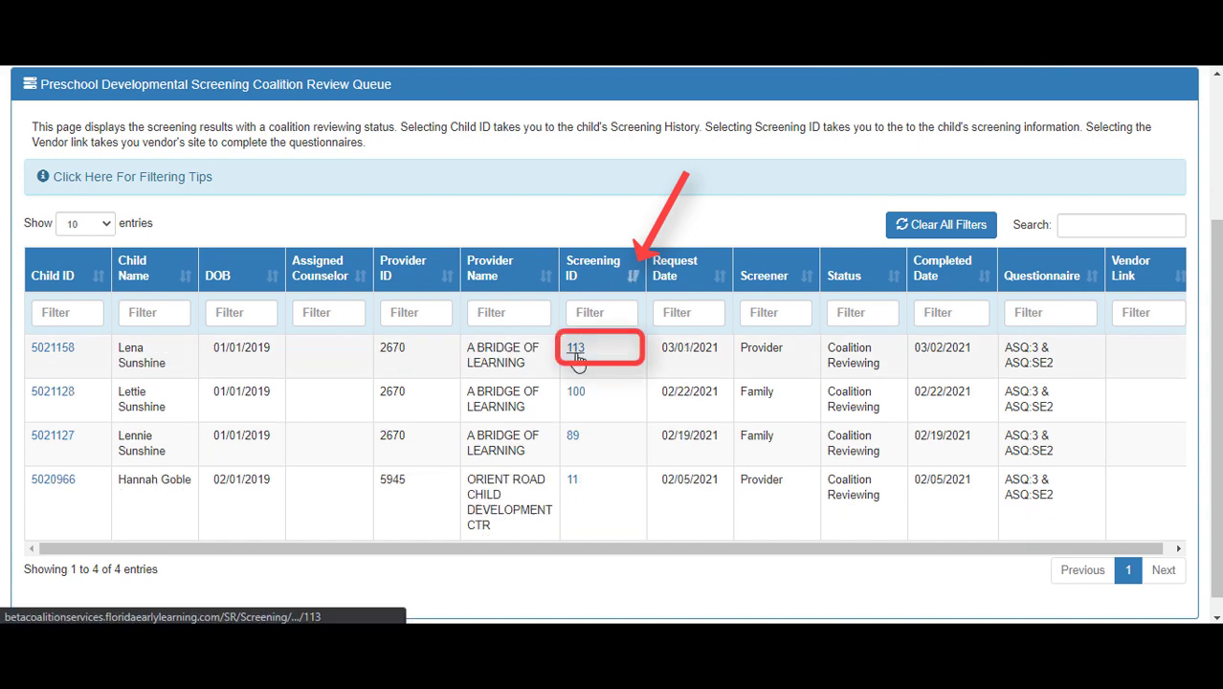
pyautogui.click(574, 348)
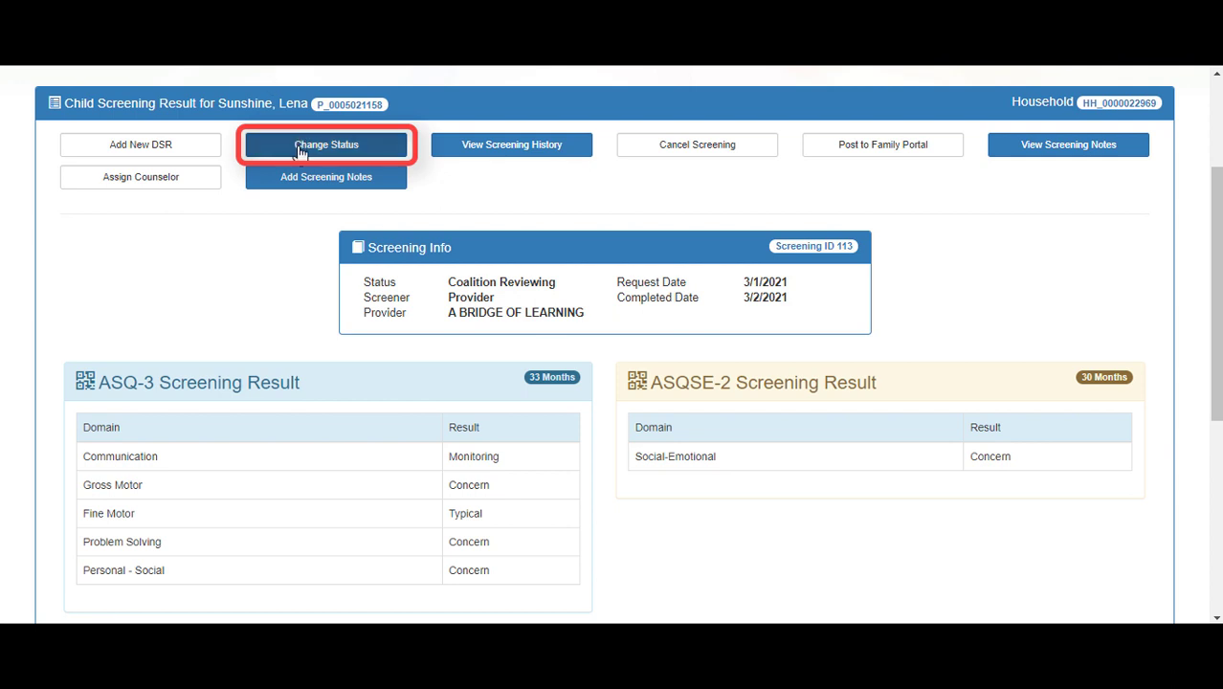
# Start a status change for screening 113 with Approved as the new status
pyautogui.click(325, 145)
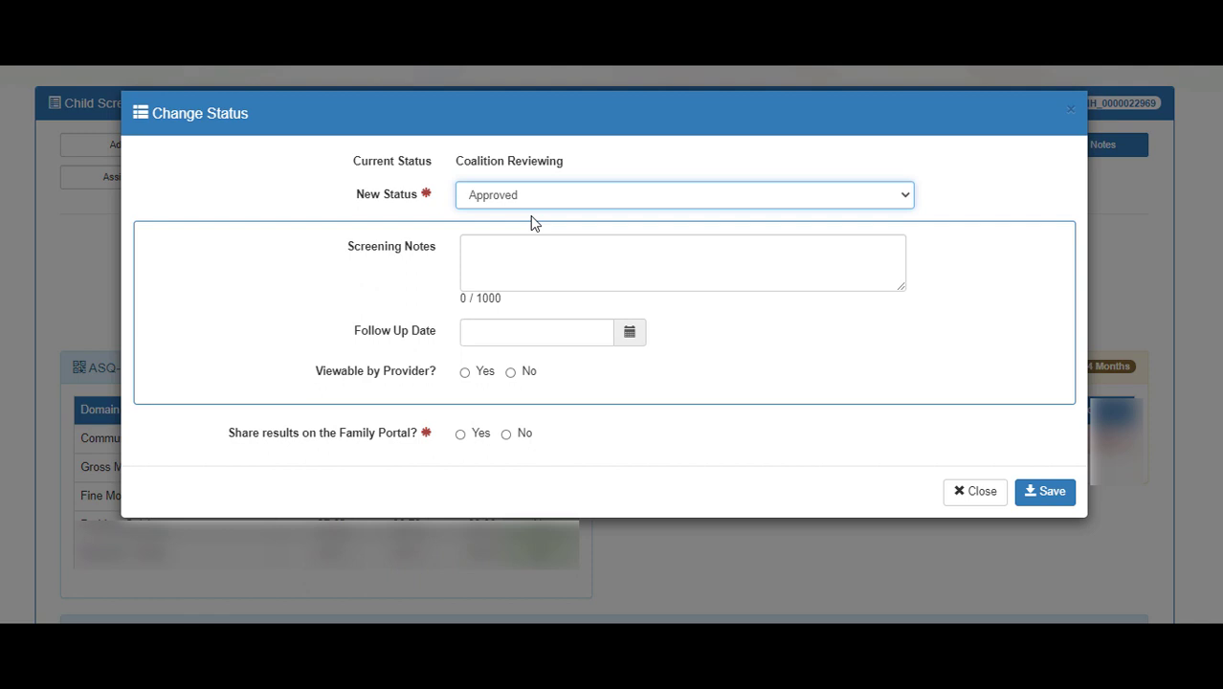
# Save Approved status with note 'test screening note', viewable by provider and shared on Family Portal
pyautogui.click(682, 261)
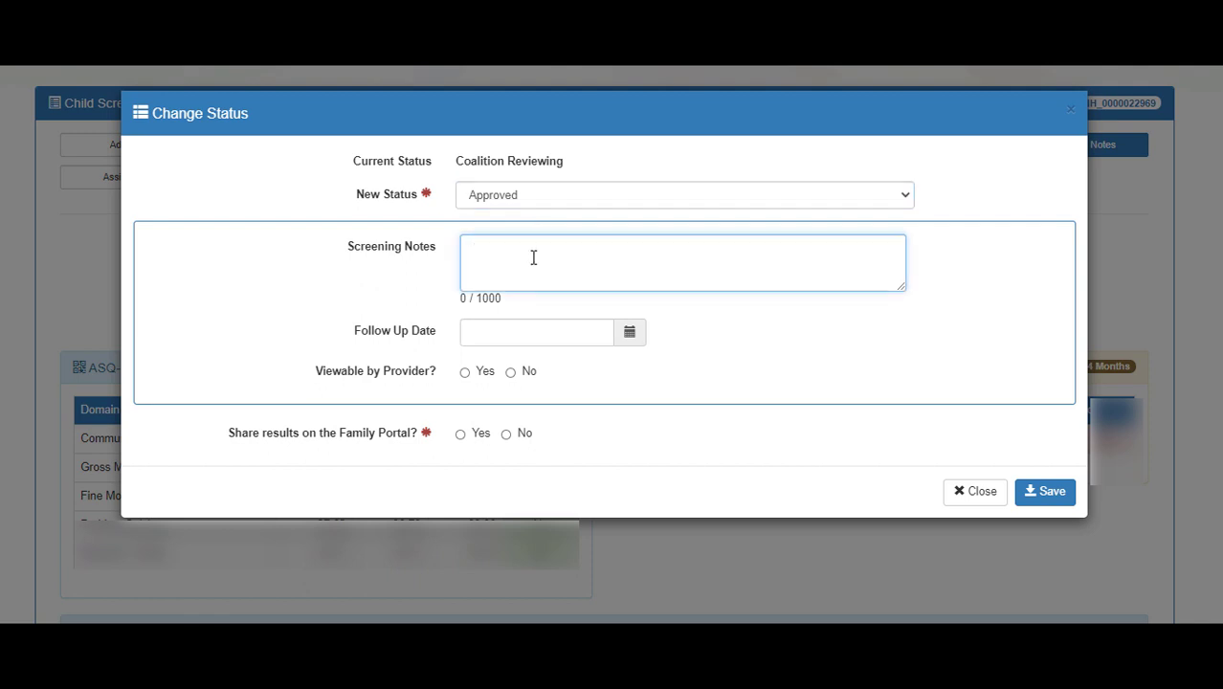
pyautogui.write('test screening note')
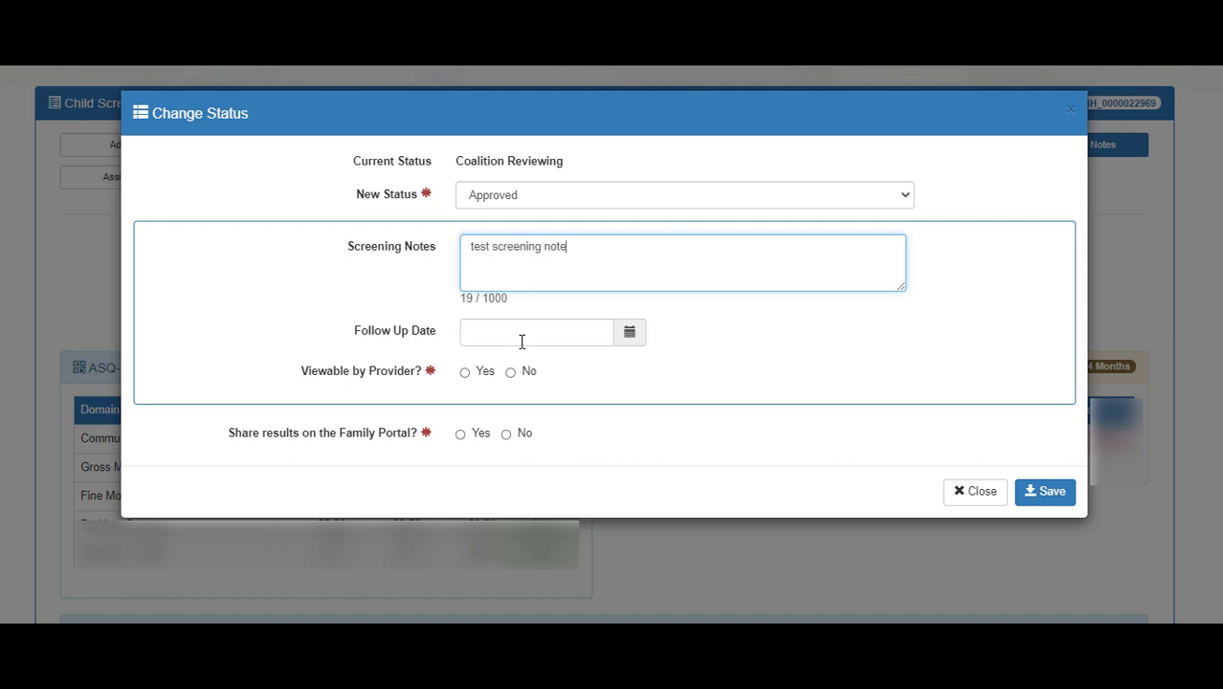
pyautogui.click(536, 333)
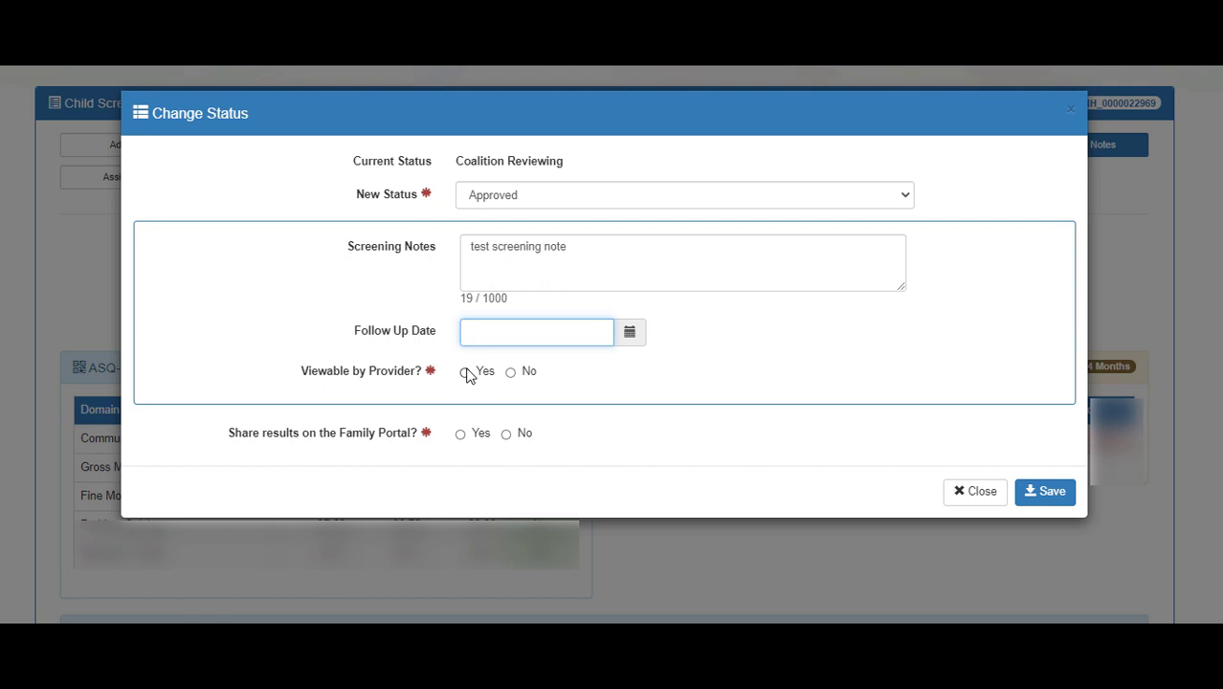
pyautogui.click(463, 371)
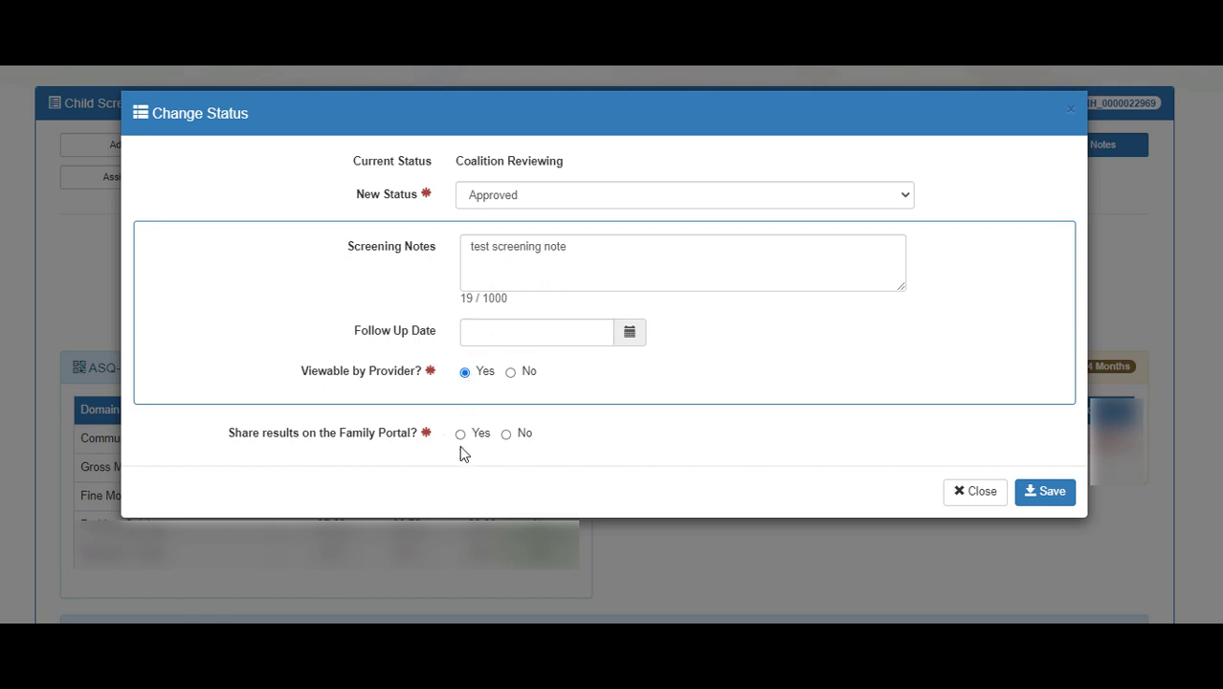
pyautogui.click(459, 433)
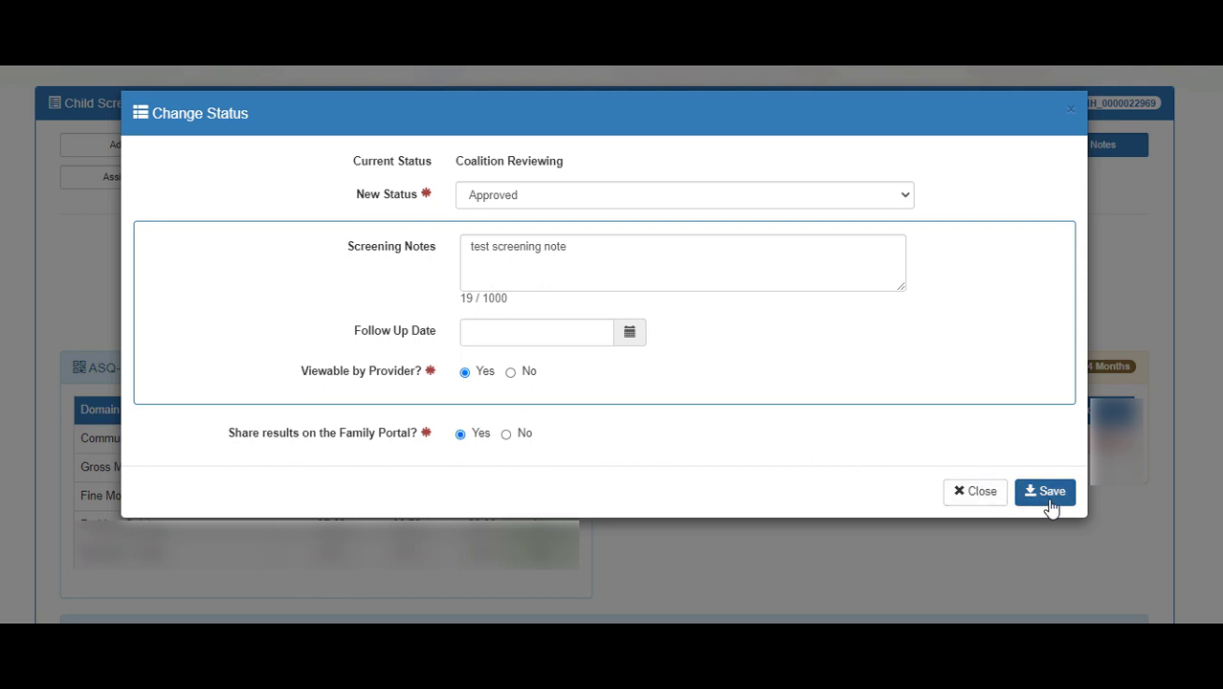
pyautogui.click(1045, 490)
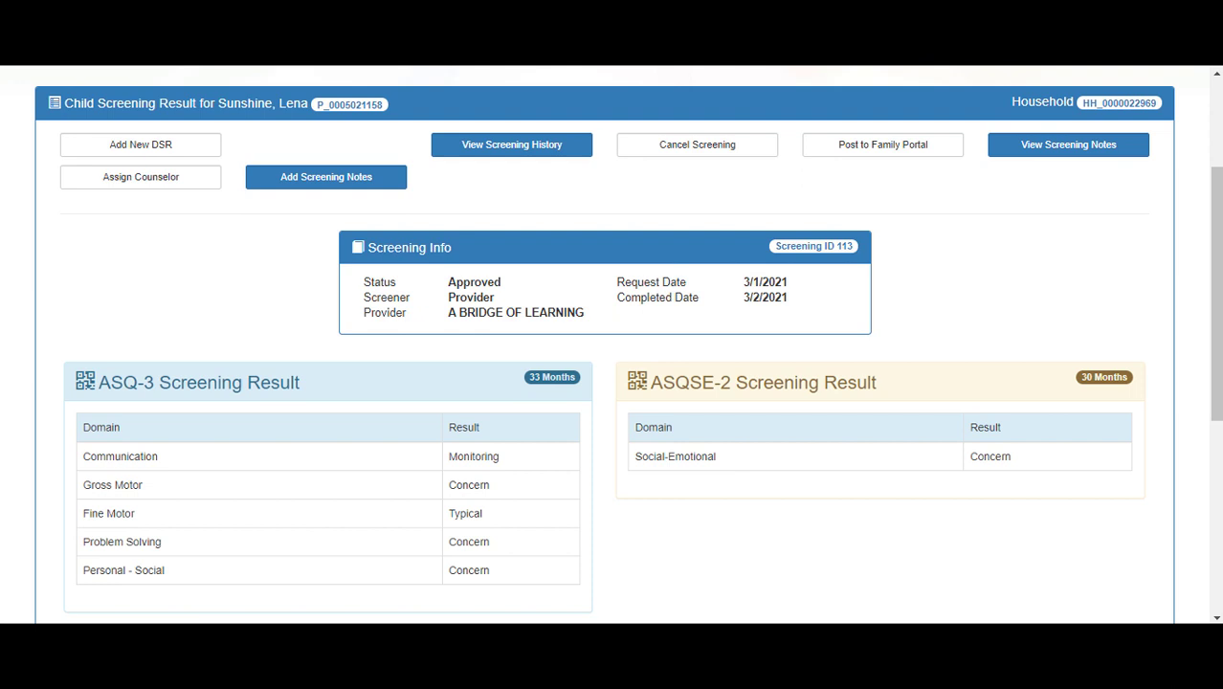
# Save case note 'test screening note' with follow-up 04/12/2021, not viewable by provider, showing note history
pyautogui.click(326, 177)
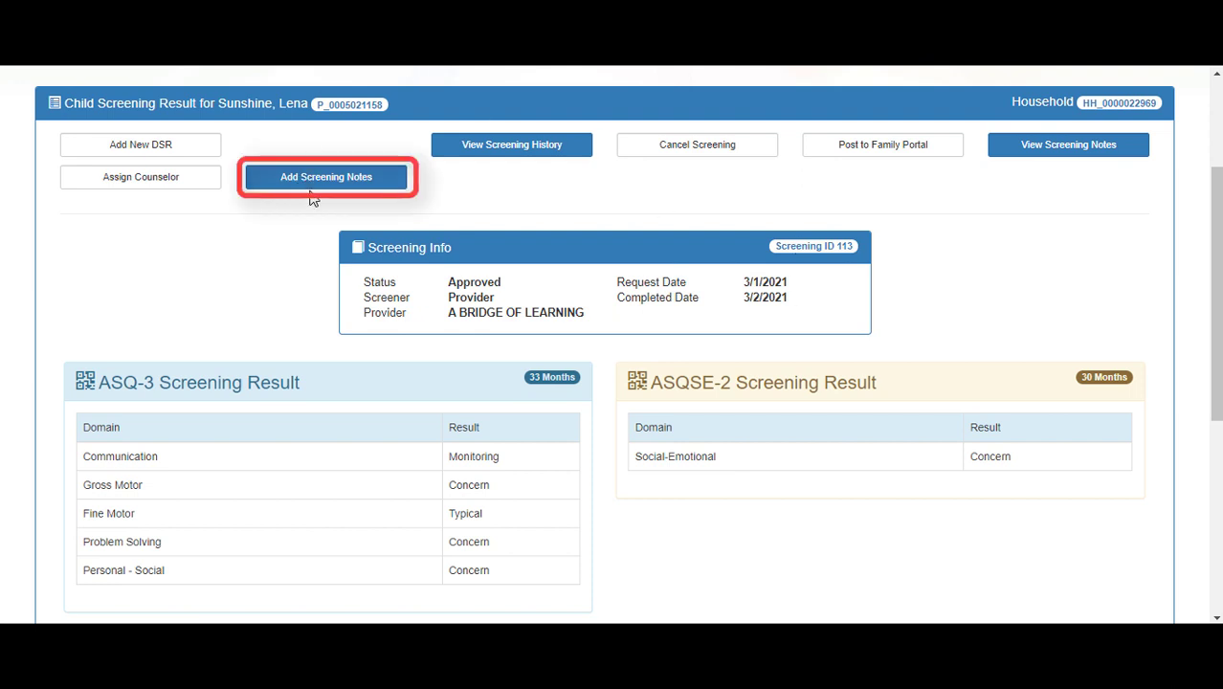
pyautogui.click(325, 176)
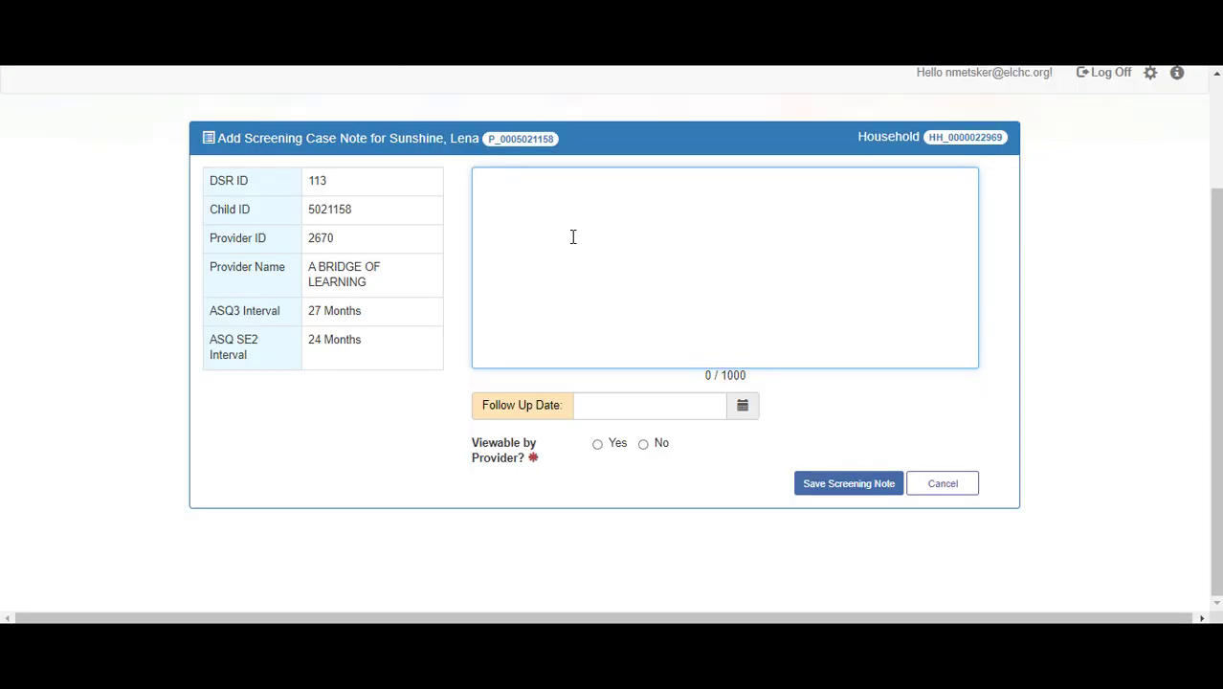
pyautogui.write('test screening note')
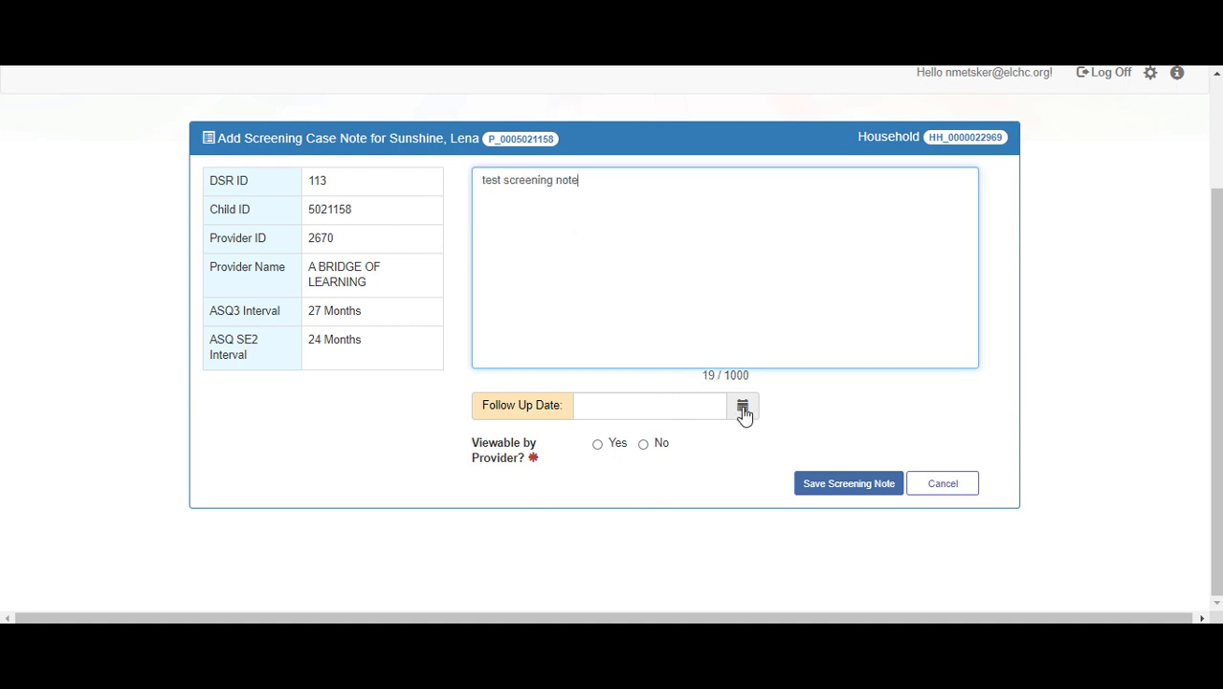
pyautogui.click(743, 406)
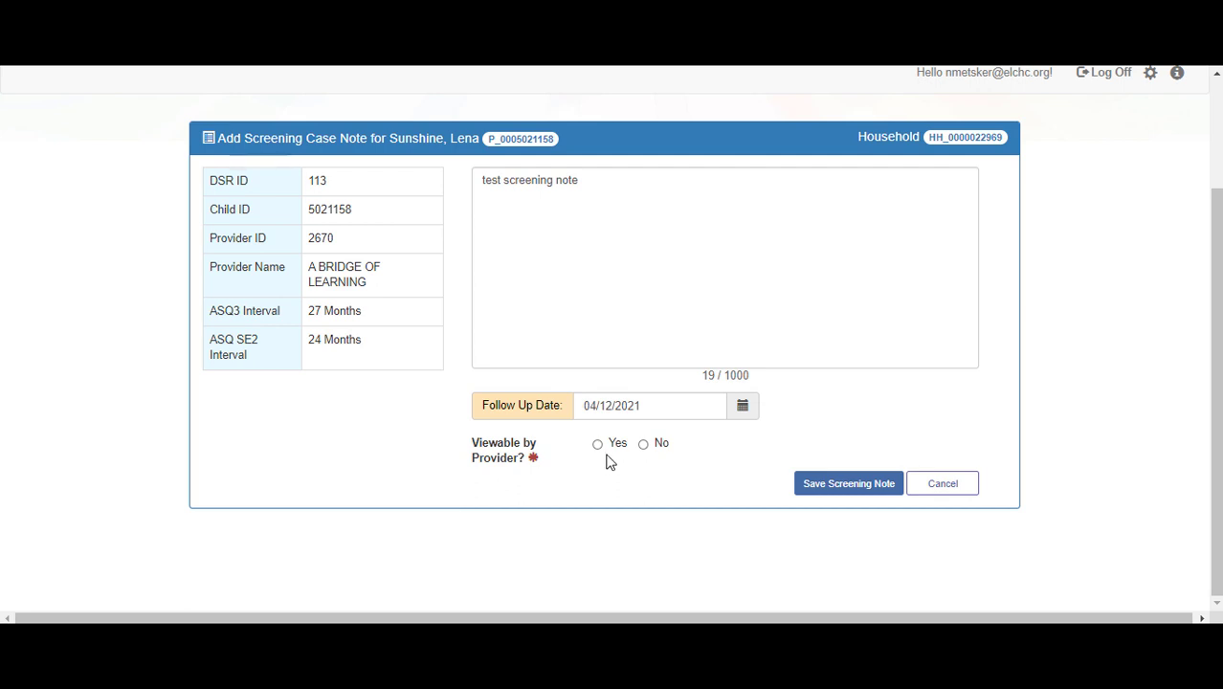
pyautogui.click(643, 444)
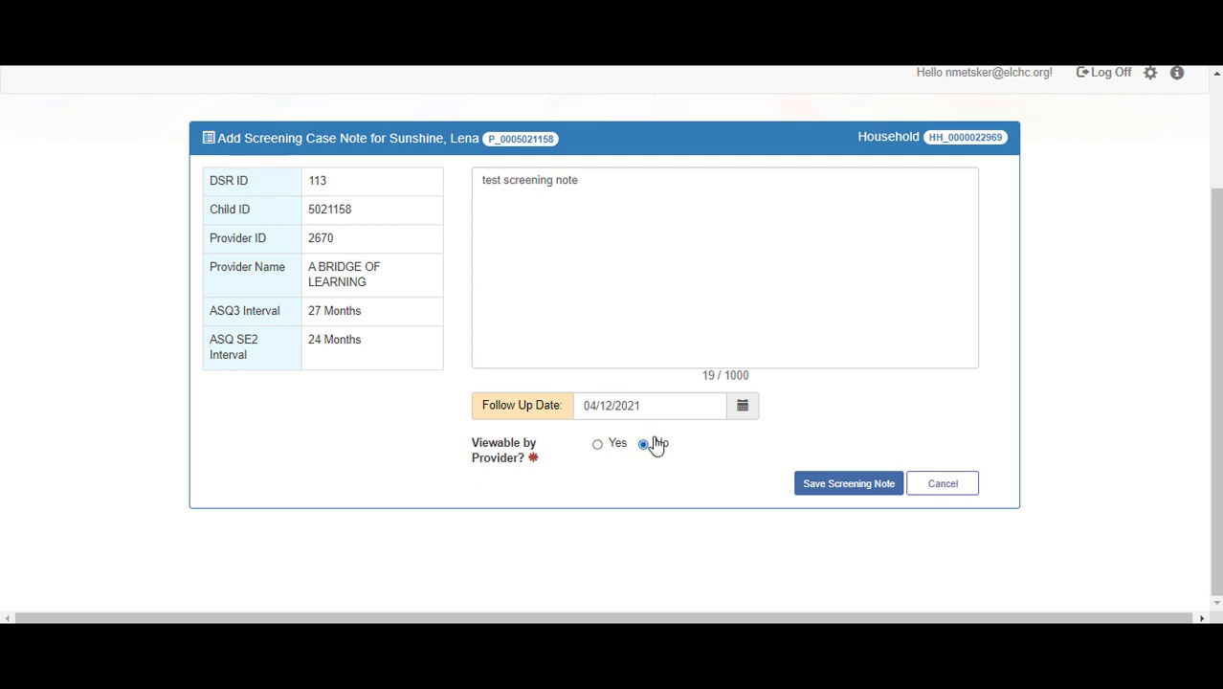
pyautogui.click(643, 444)
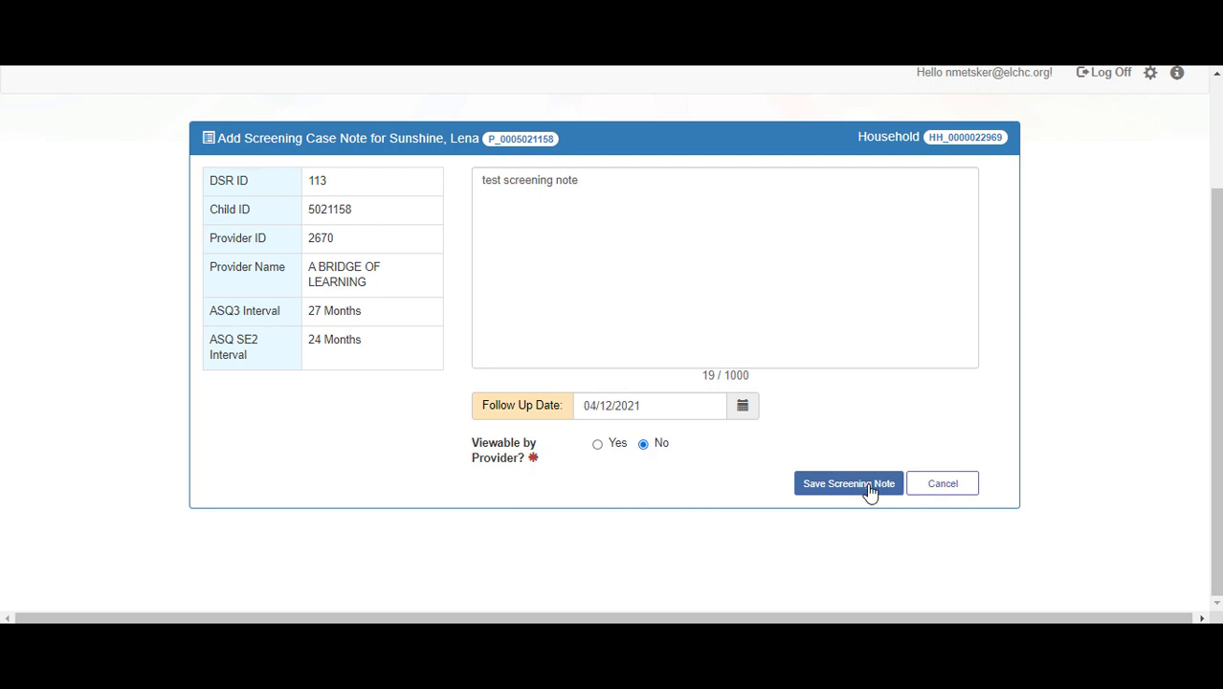
pyautogui.click(848, 482)
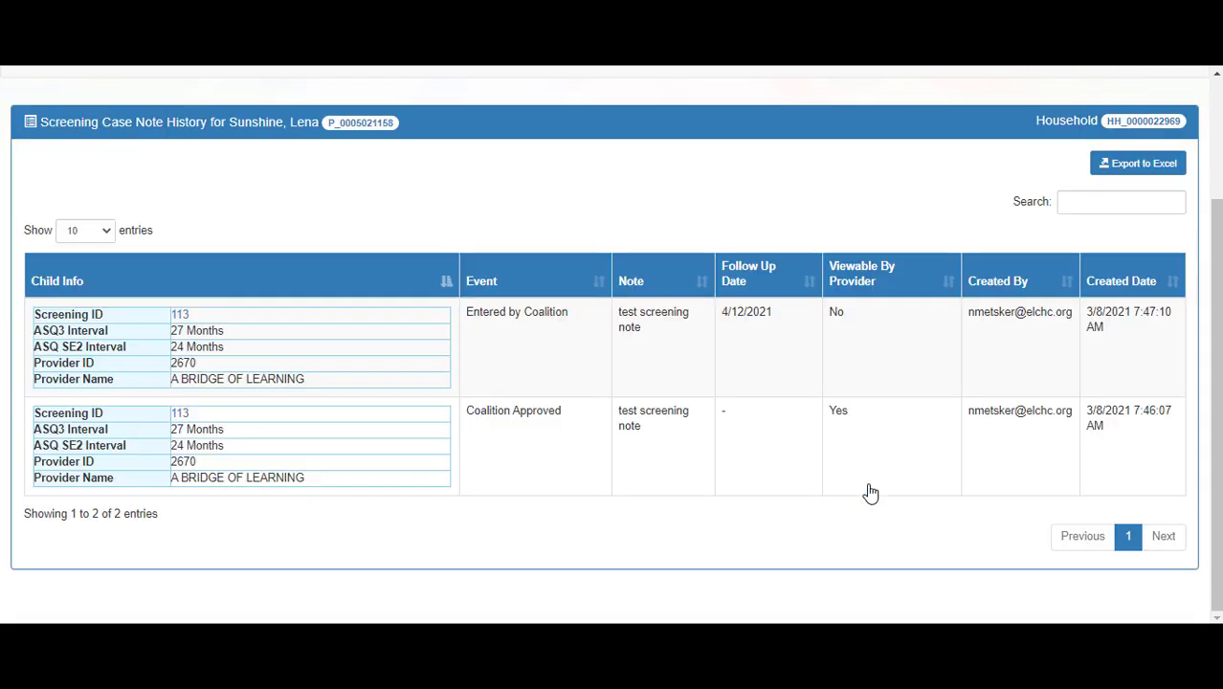